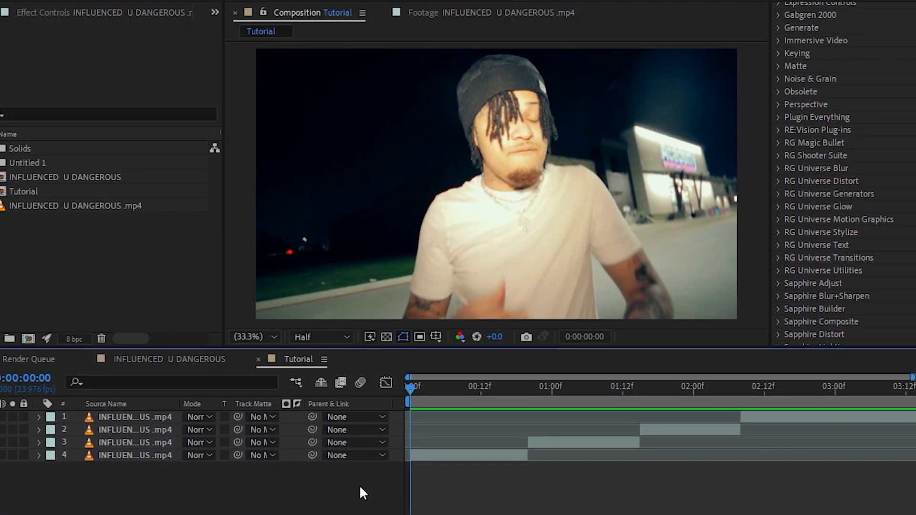
# Preview the finished comp, then return to the Tutorial comp with the playhead near the start
pyautogui.click(547, 403)
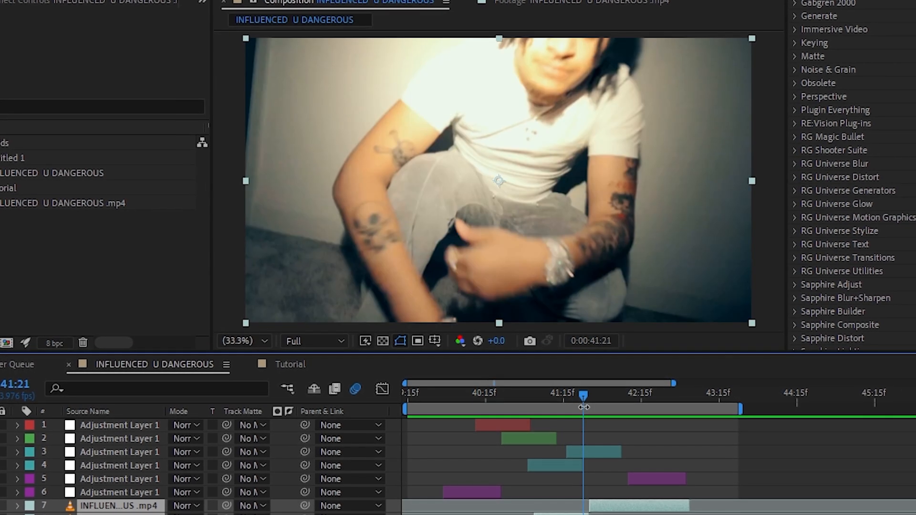
pyautogui.click(289, 364)
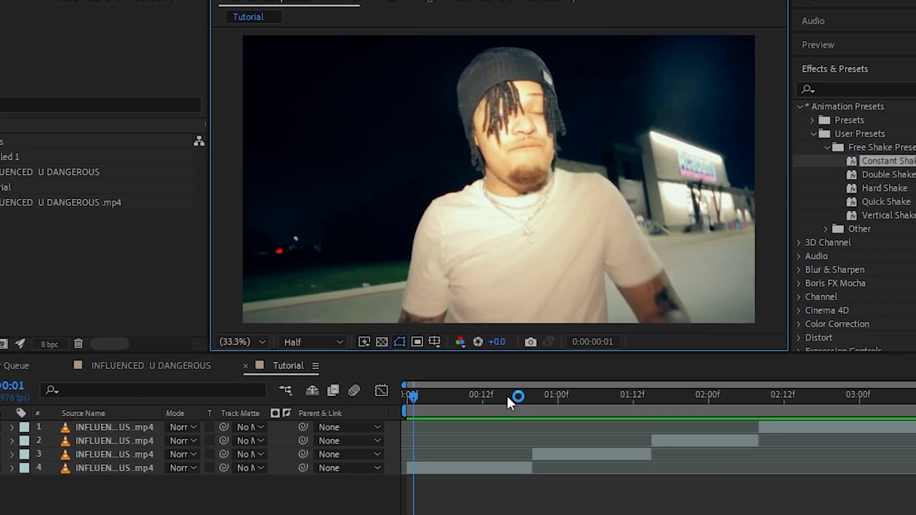
pyautogui.moveTo(528, 403)
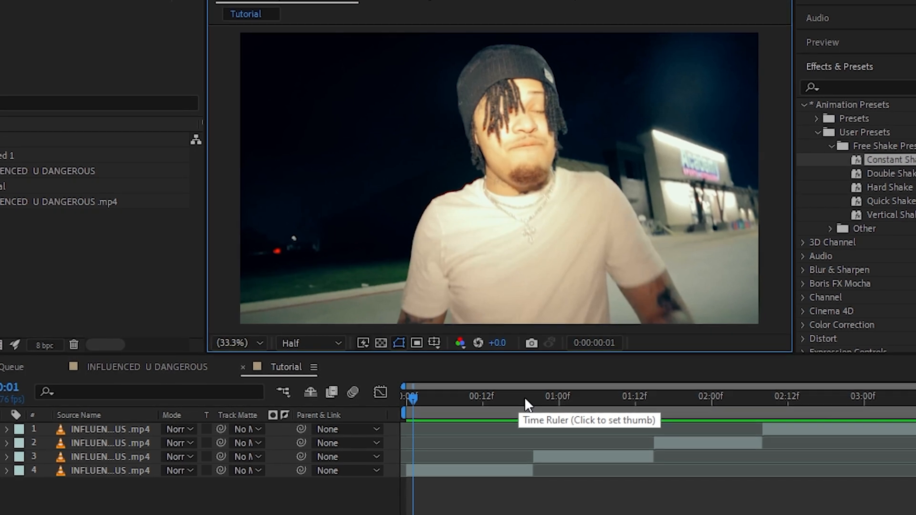
pyautogui.click(541, 400)
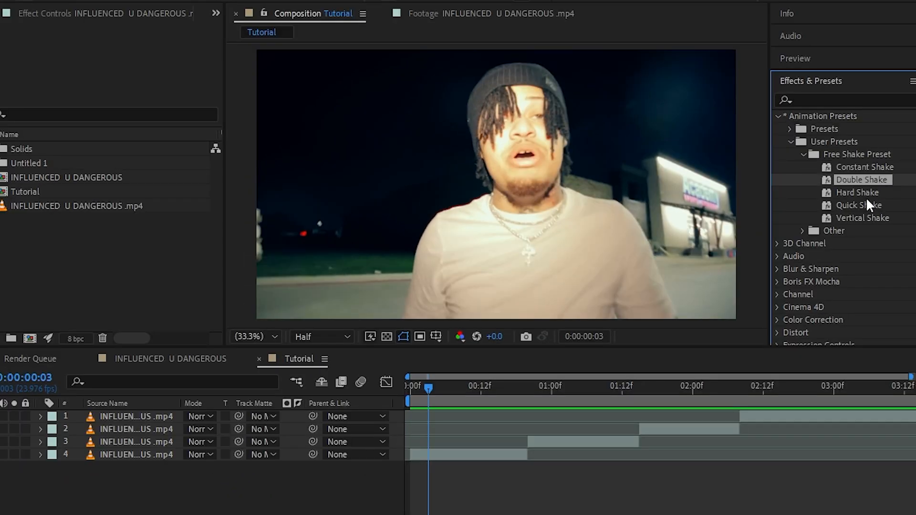
pyautogui.moveTo(862, 218)
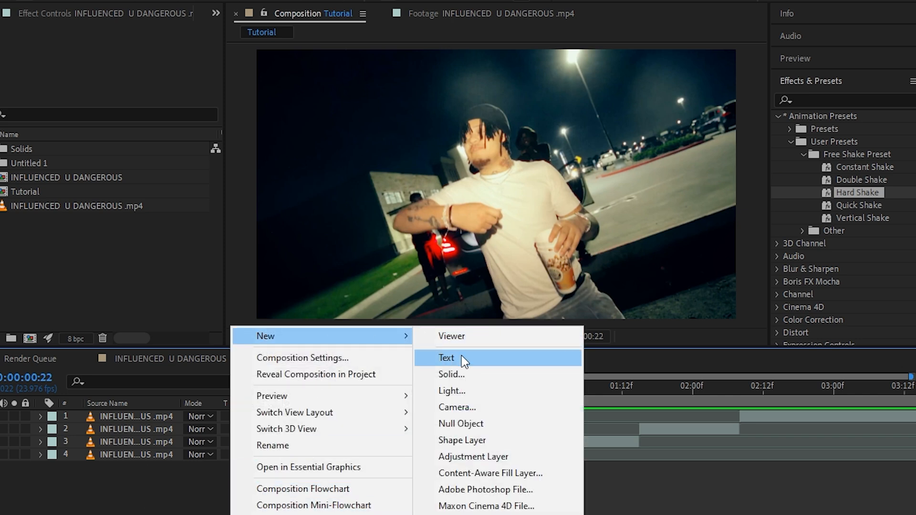
pyautogui.moveTo(473, 457)
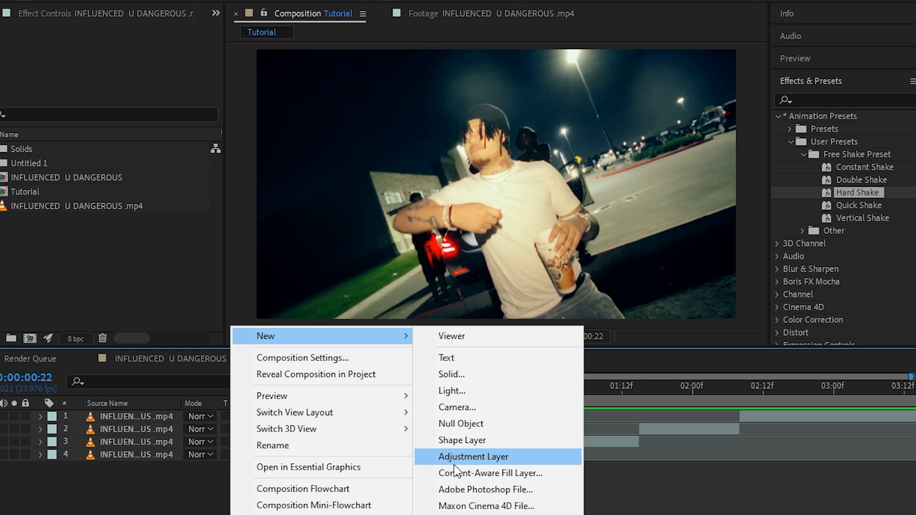
# Add a new adjustment layer above the clips at the first cut
pyautogui.click(473, 456)
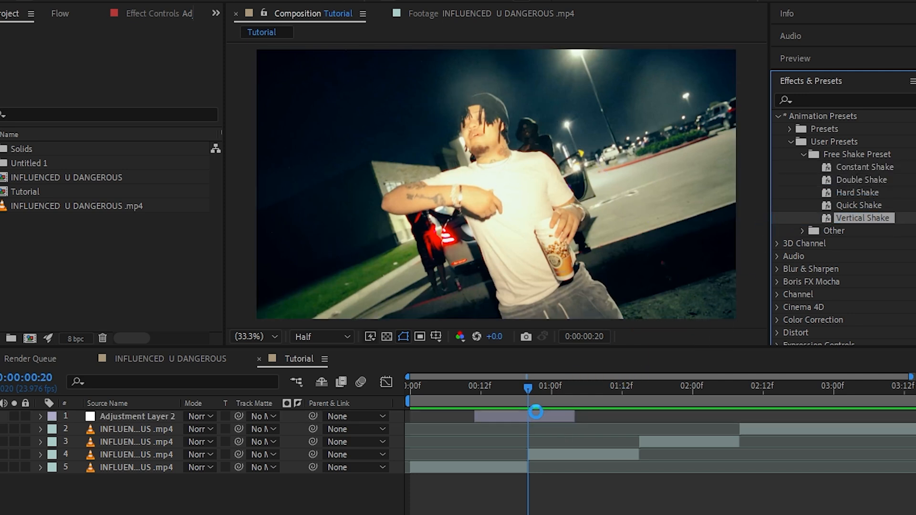
# Reveal and check the Vertical Shake keyframes at the cut, then collapse the layer
pyautogui.click(139, 416)
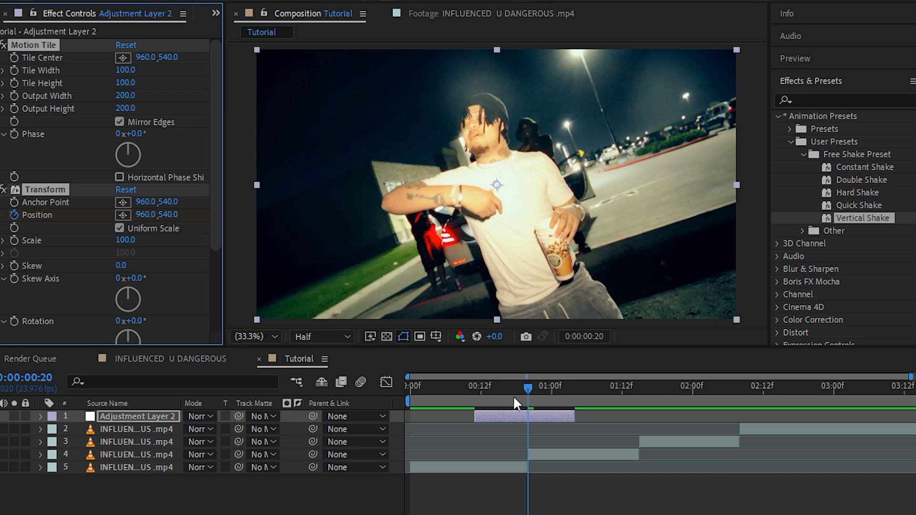
pyautogui.click(40, 416)
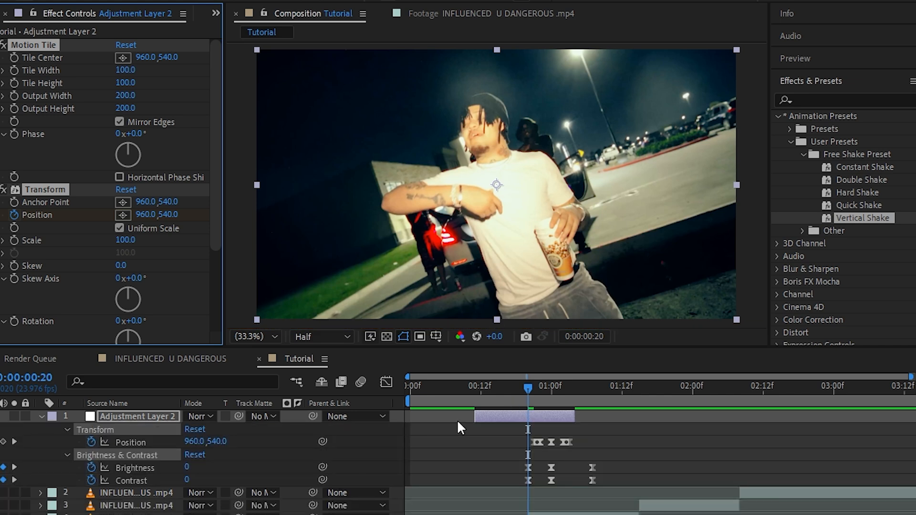
pyautogui.moveTo(441, 445)
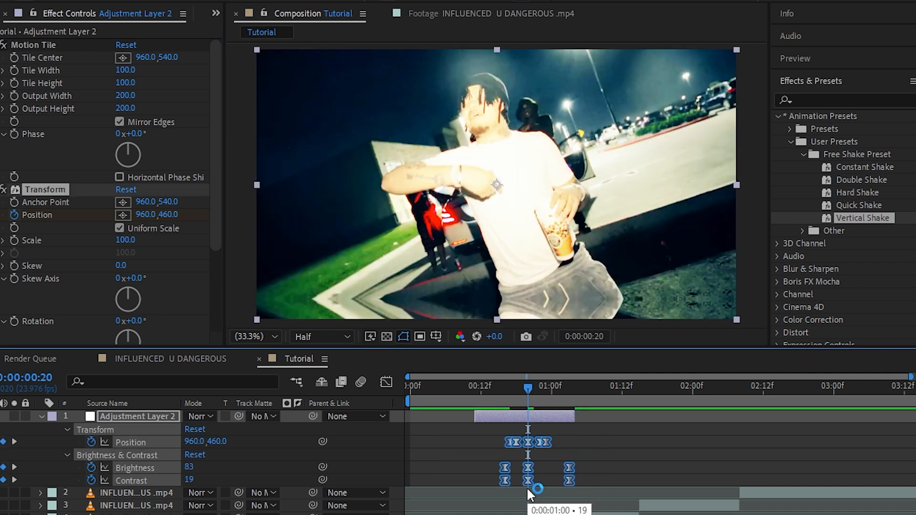
pyautogui.click(407, 385)
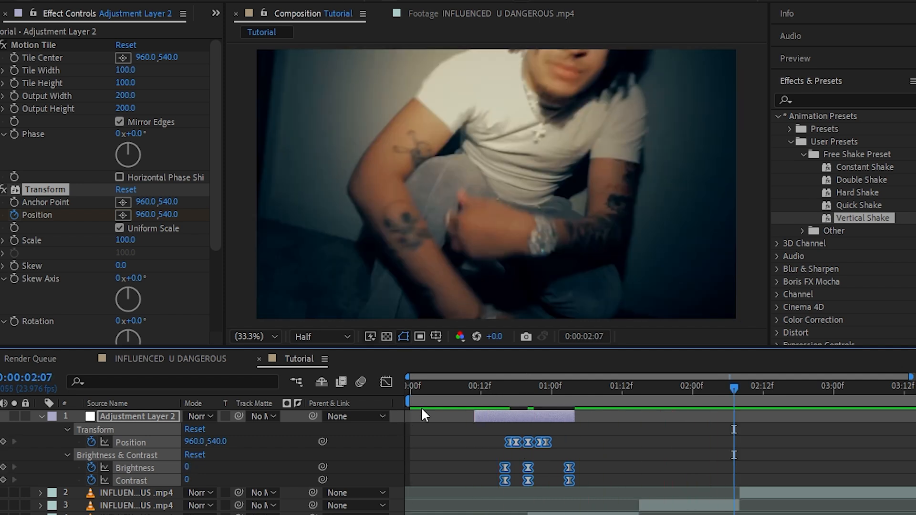
pyautogui.click(479, 386)
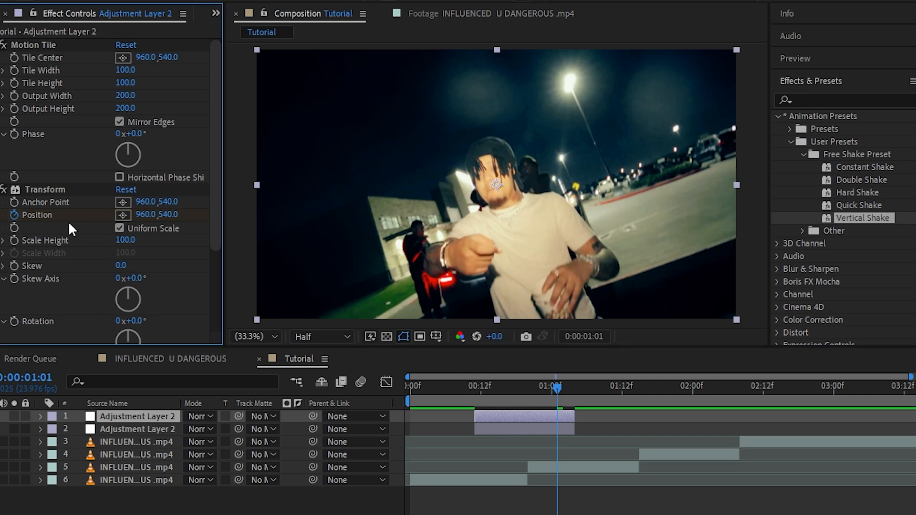
# Place adjustment layer copies at the cuts near 01:04 and 01:09 and apply Double Shake
pyautogui.click(500, 385)
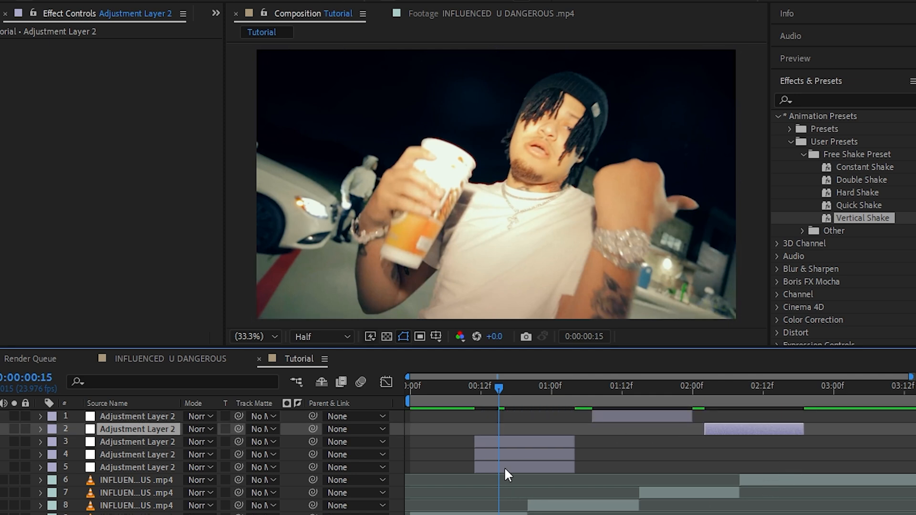
pyautogui.click(445, 386)
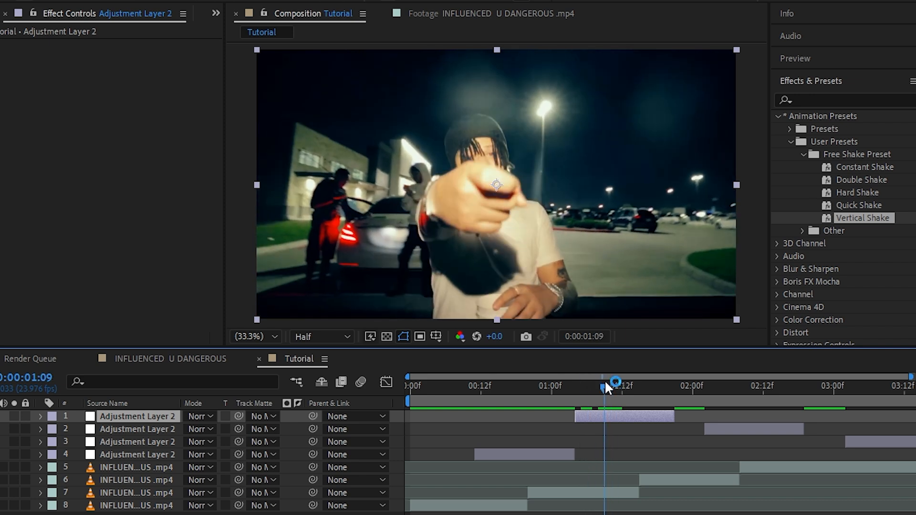
pyautogui.click(859, 180)
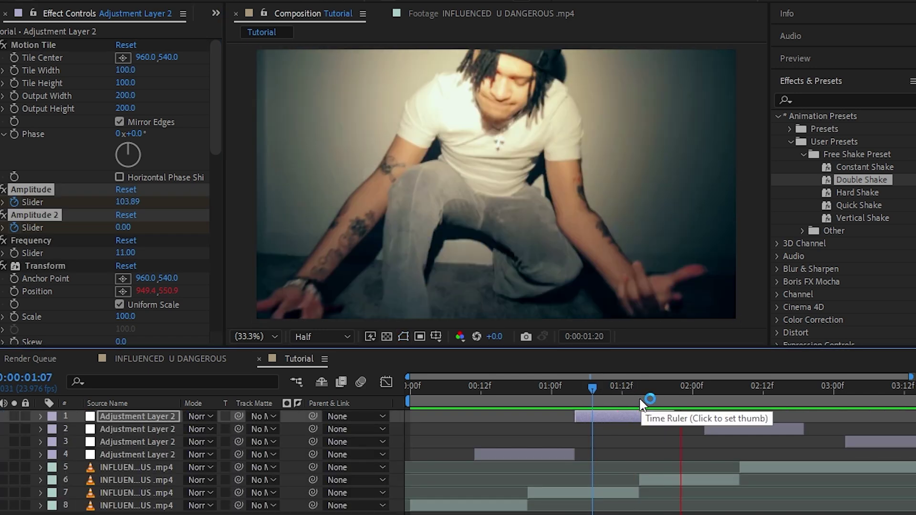
pyautogui.click(604, 386)
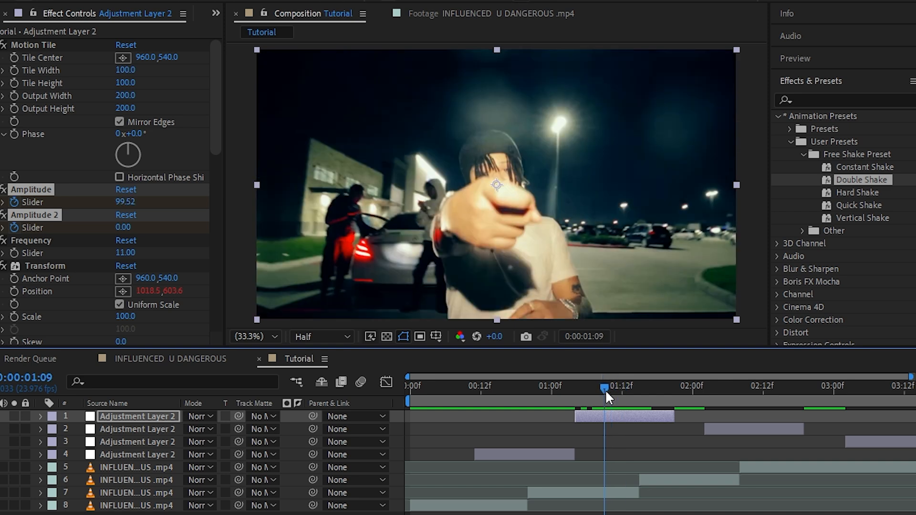
pyautogui.moveTo(611, 392)
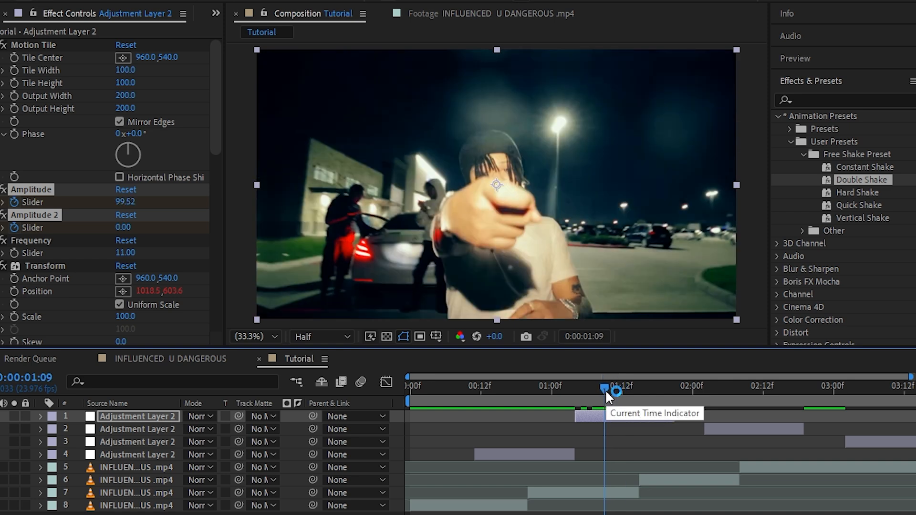
pyautogui.click(523, 455)
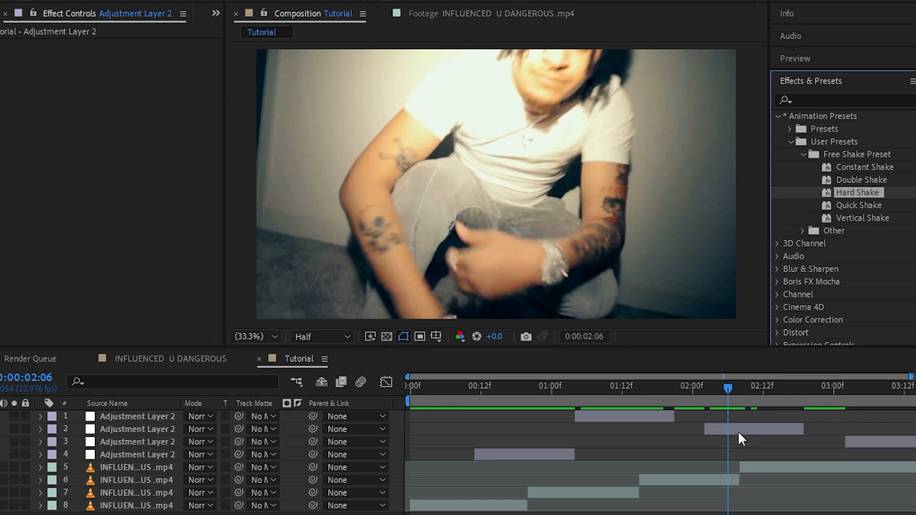
# Apply Constant Shake directly to the last footage layer
pyautogui.click(39, 429)
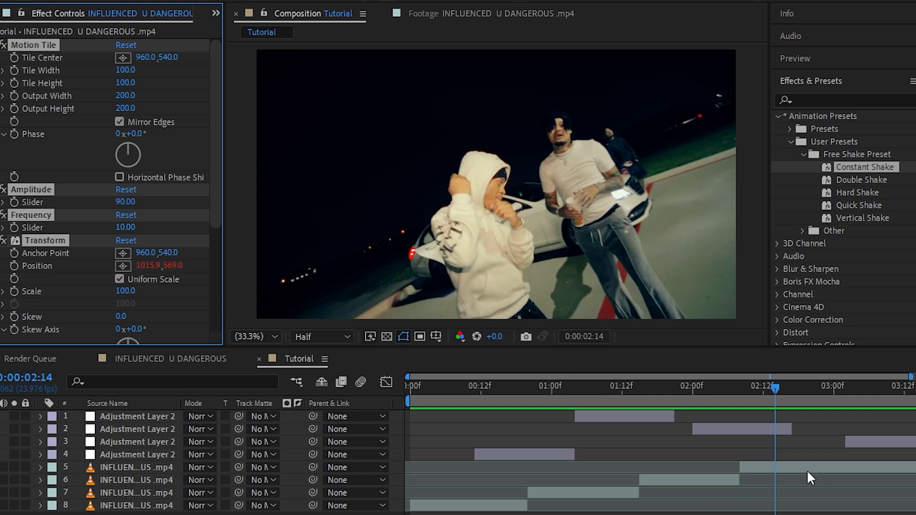
pyautogui.click(138, 467)
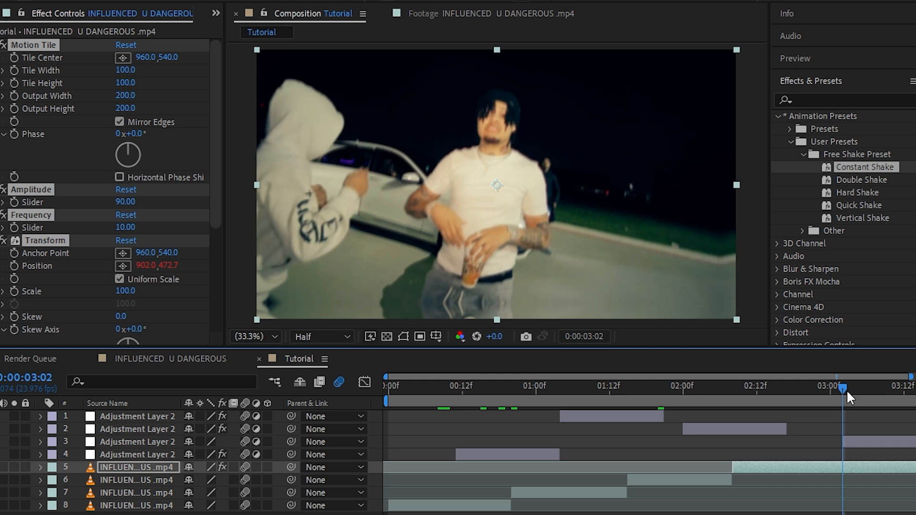
pyautogui.click(167, 359)
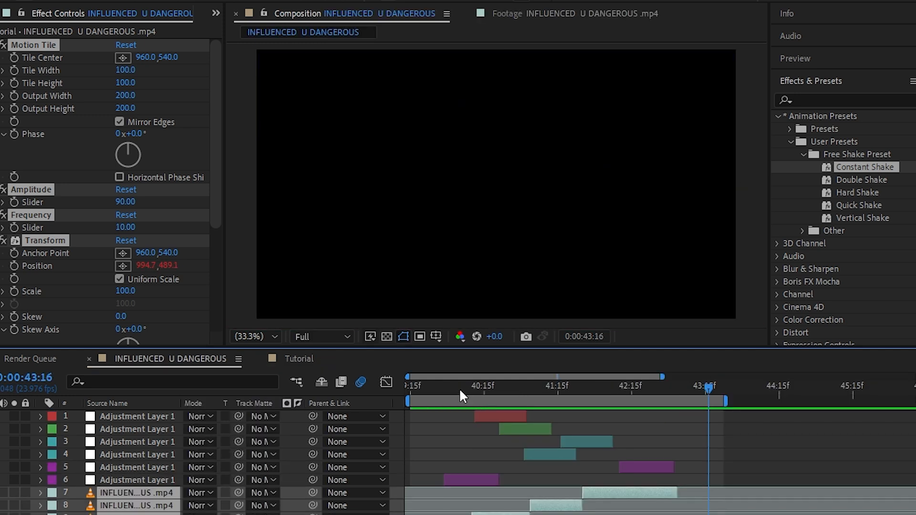
pyautogui.click(531, 388)
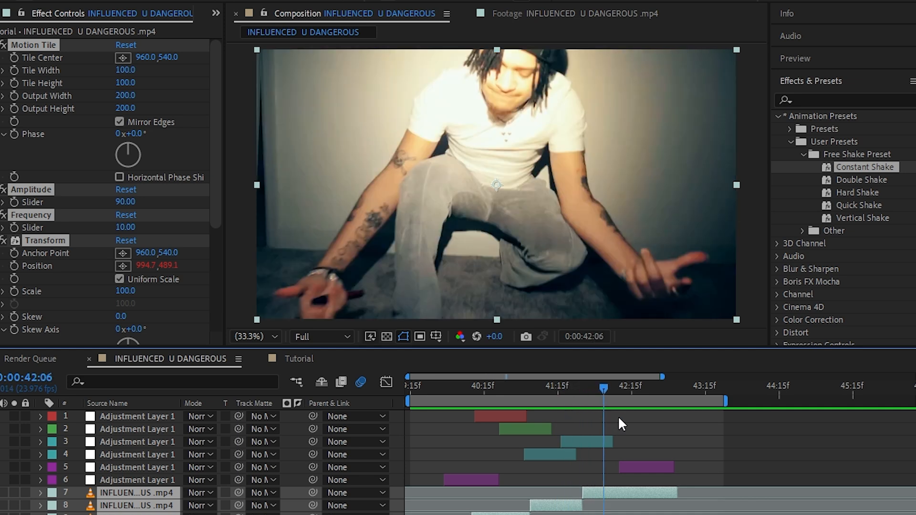
pyautogui.click(298, 358)
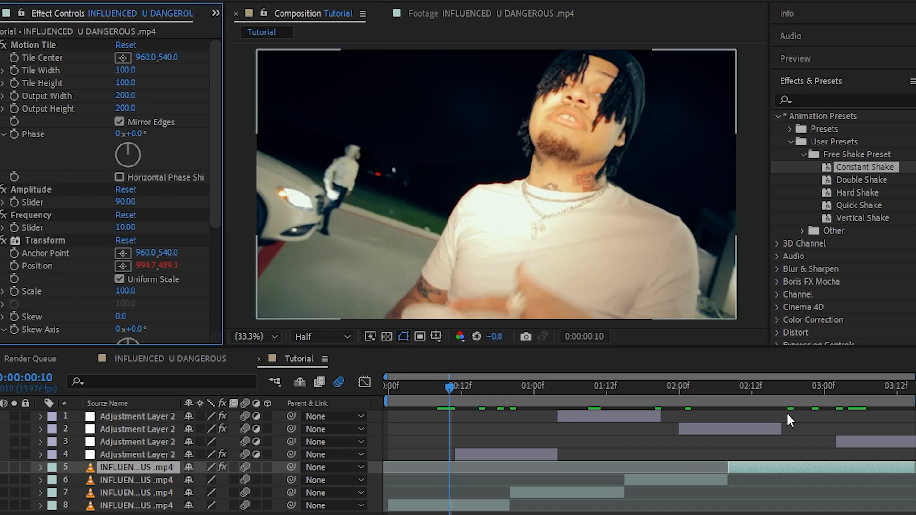
pyautogui.click(775, 386)
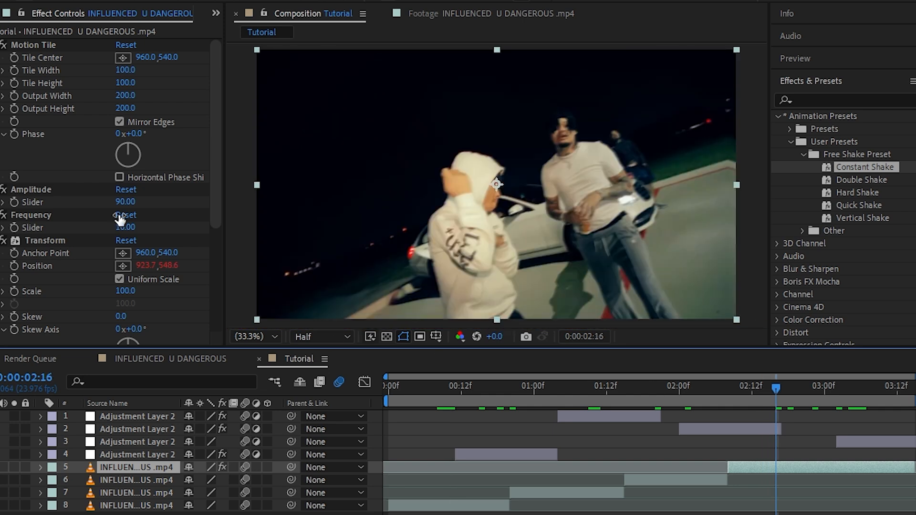
pyautogui.moveTo(126, 202); pyautogui.dragTo(148, 201)
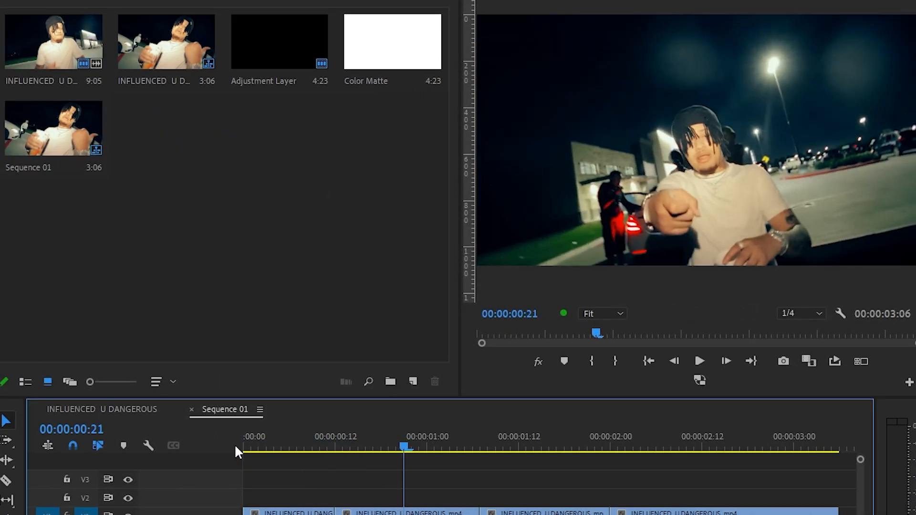
# Create a 1920×1080 adjustment layer in the project with the playhead at the first cut
pyautogui.click(336, 439)
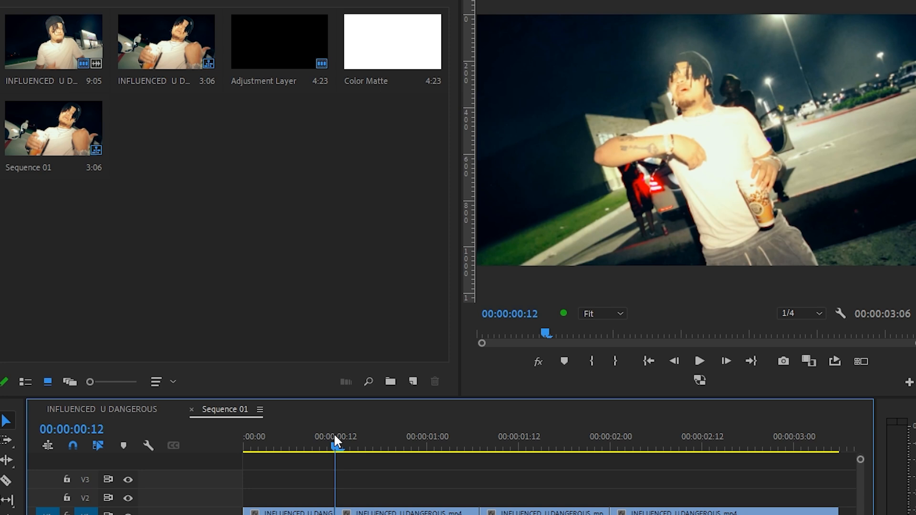
pyautogui.click(413, 382)
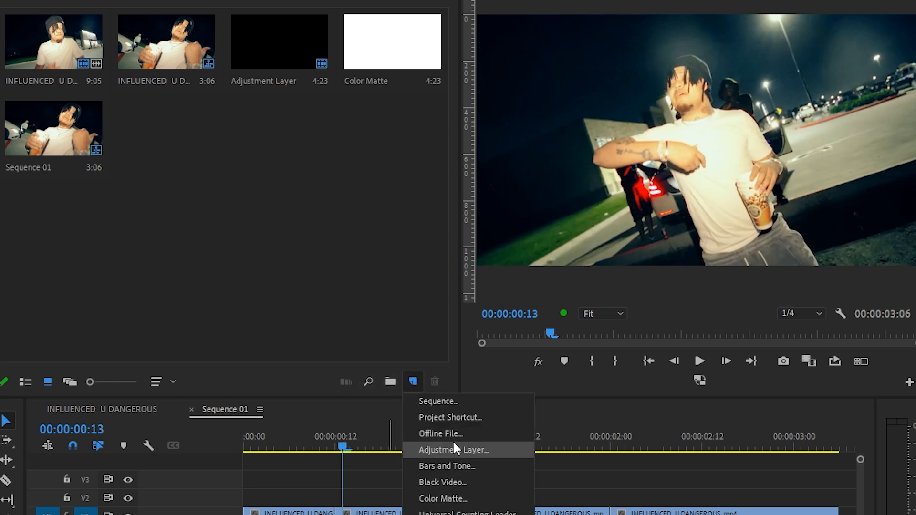
pyautogui.click(453, 449)
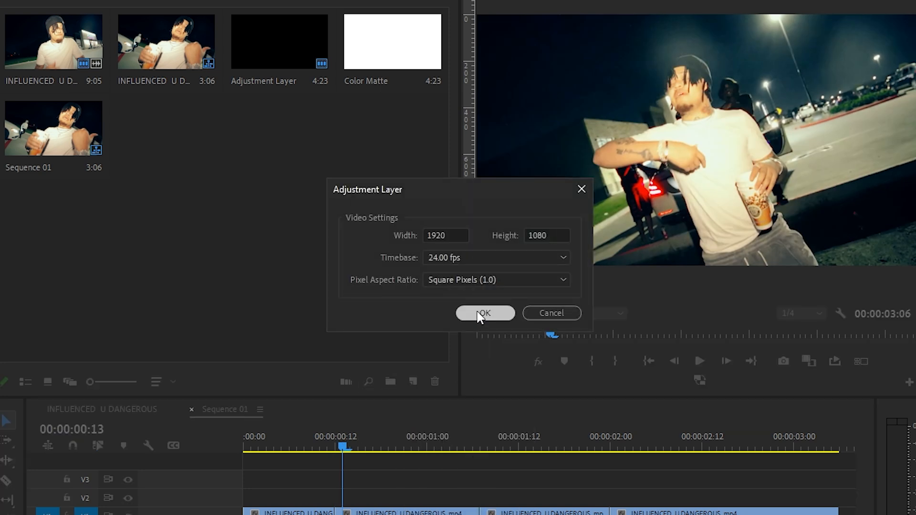
pyautogui.click(485, 313)
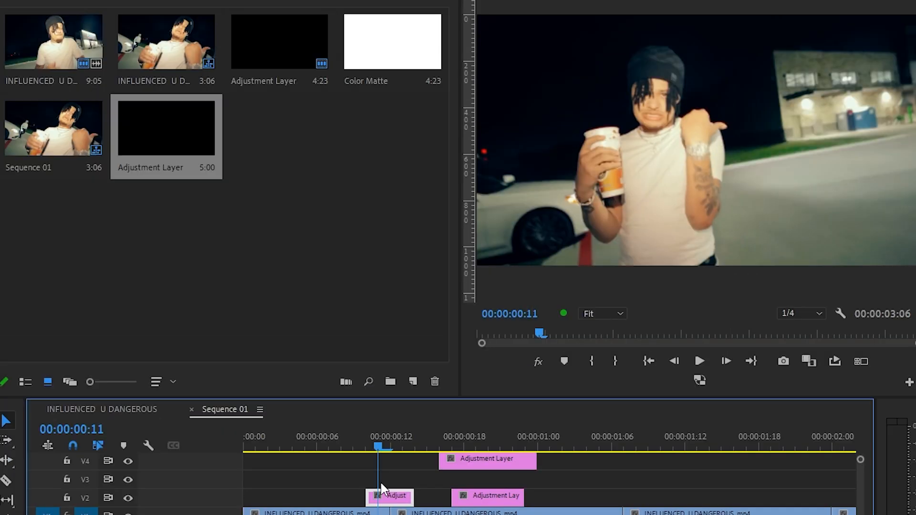
# Apply Vertical Hit to the V2 adjustment layer and Shake XY to the V4 one
pyautogui.click(389, 496)
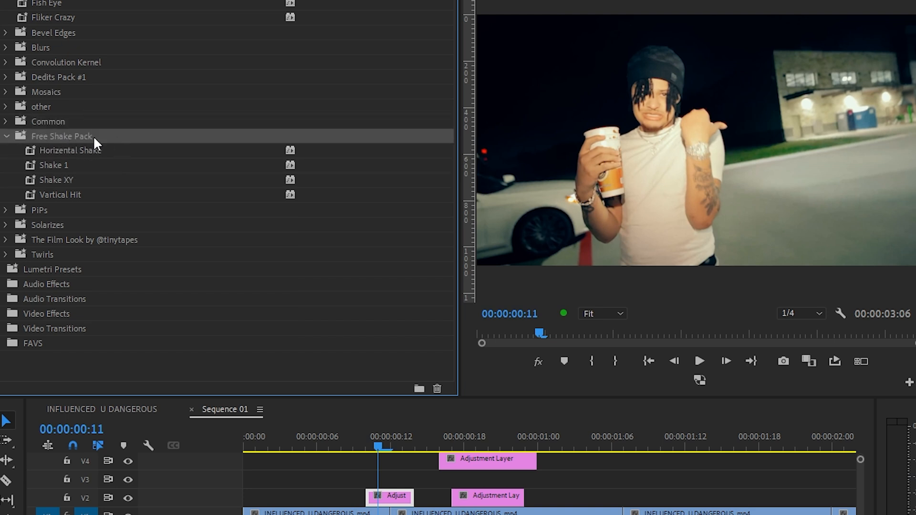
pyautogui.moveTo(38, 147)
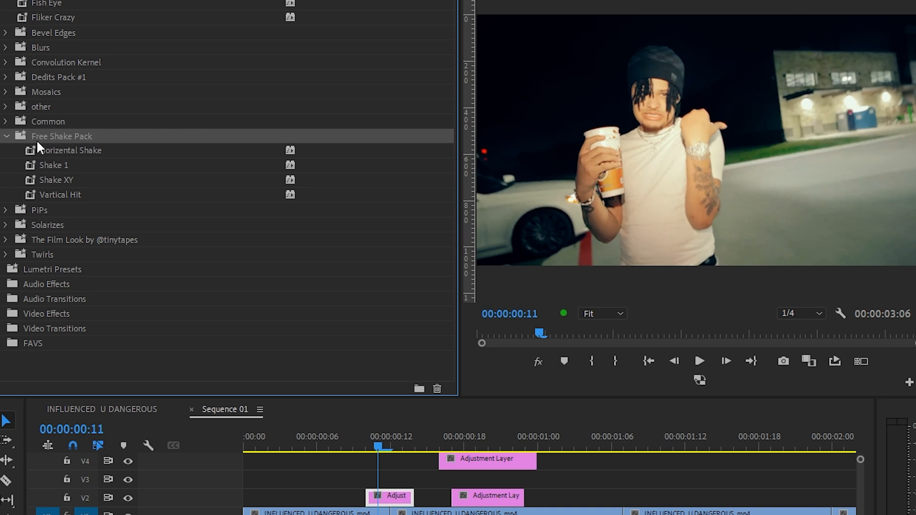
pyautogui.click(57, 180)
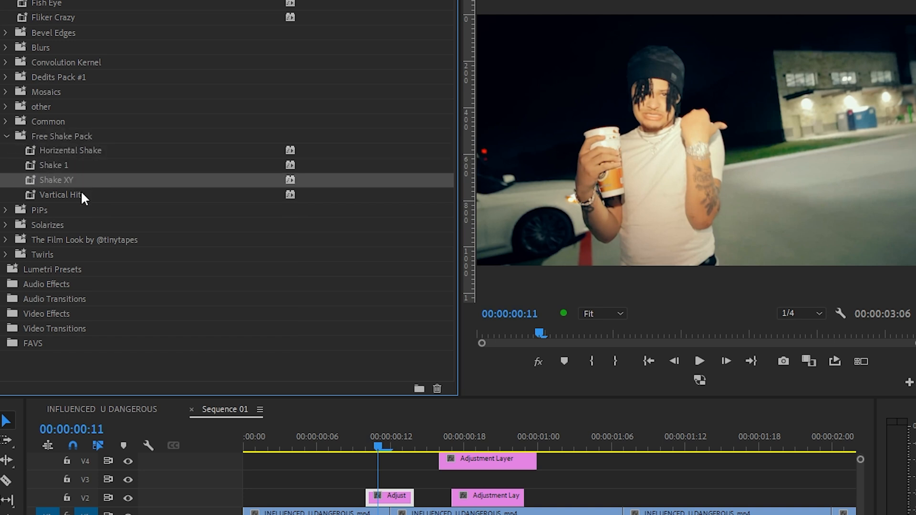
pyautogui.click(60, 195)
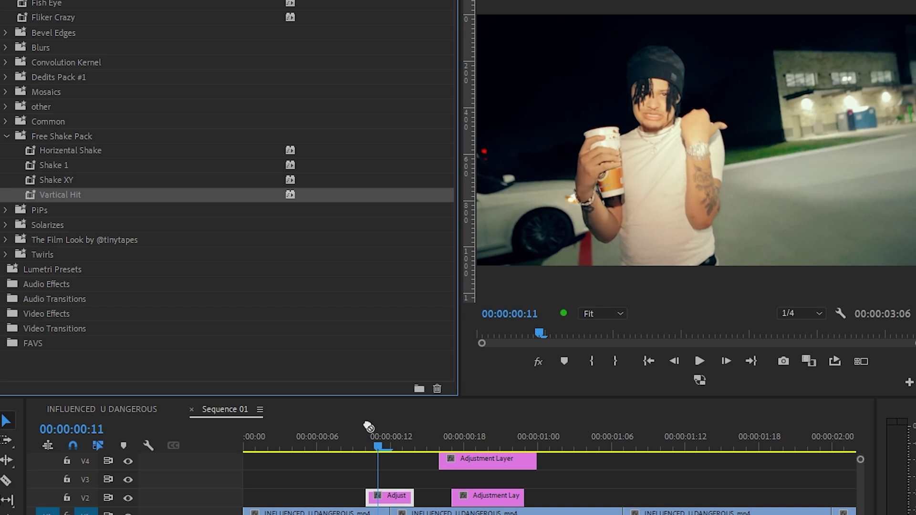
pyautogui.click(698, 361)
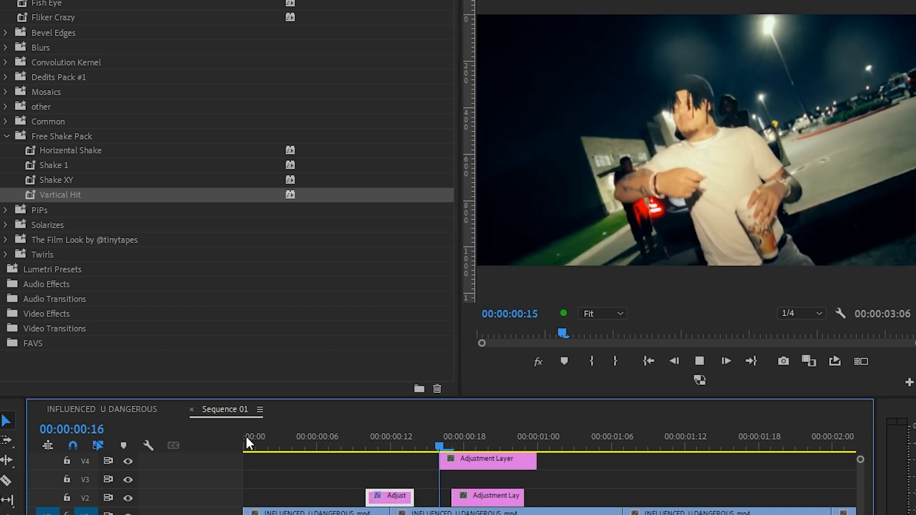
pyautogui.click(726, 361)
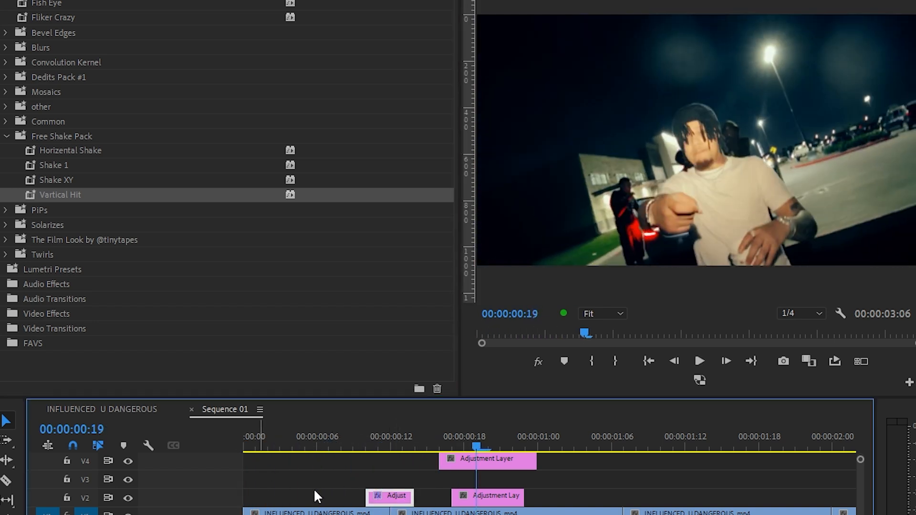
pyautogui.click(566, 447)
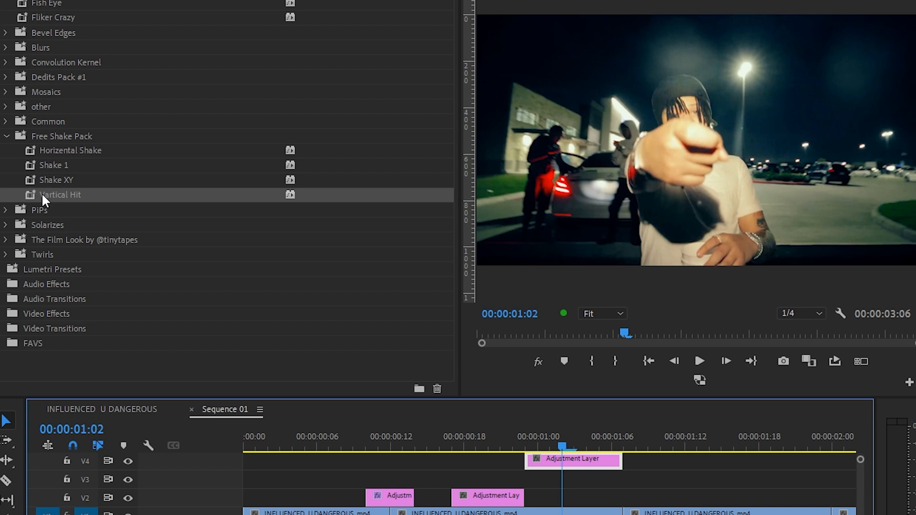
pyautogui.click(698, 361)
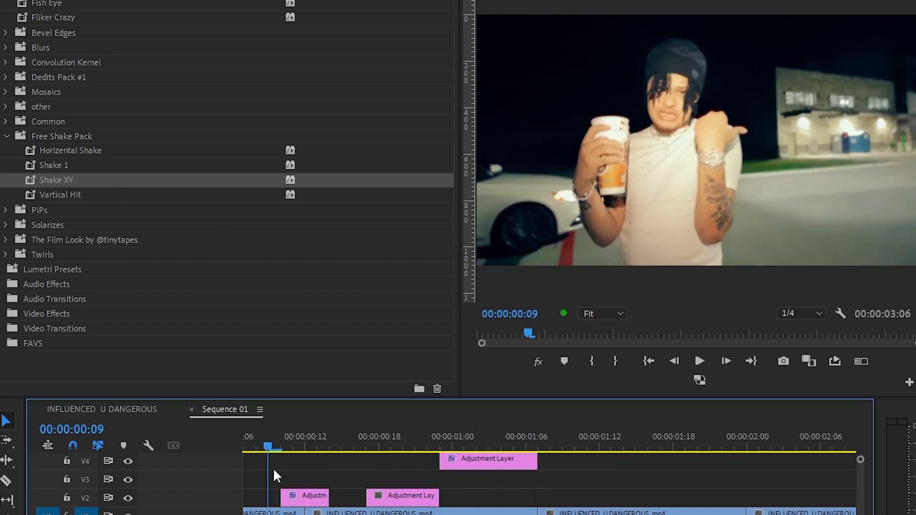
# Apply Shake XY to the V3 adjustment layer and move to the cut near one second
pyautogui.click(464, 447)
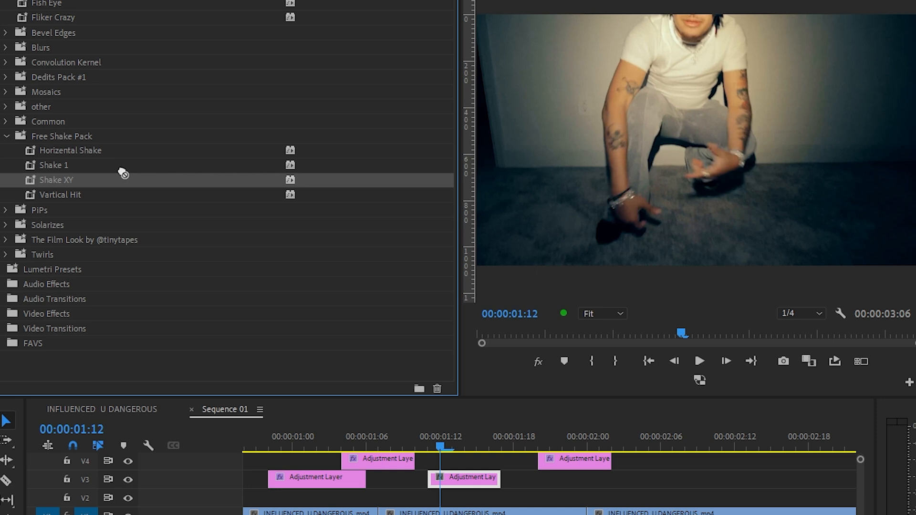
pyautogui.click(304, 446)
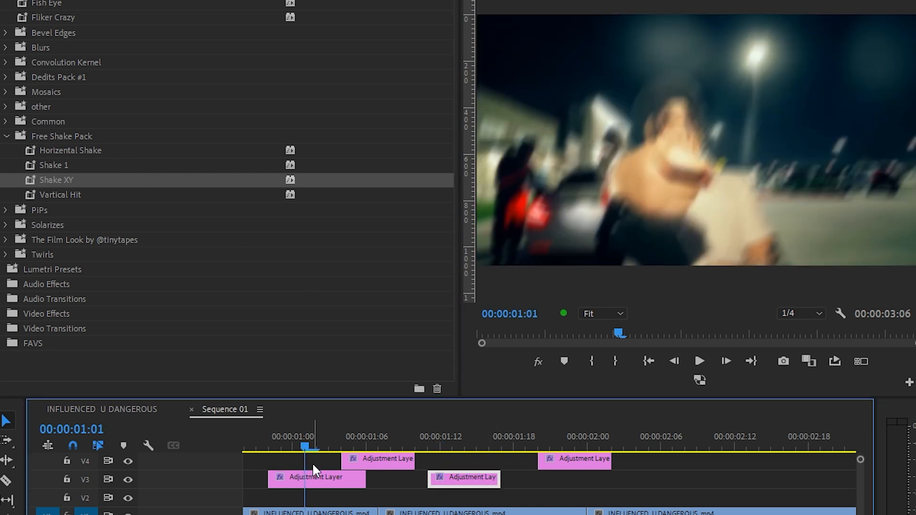
pyautogui.click(699, 361)
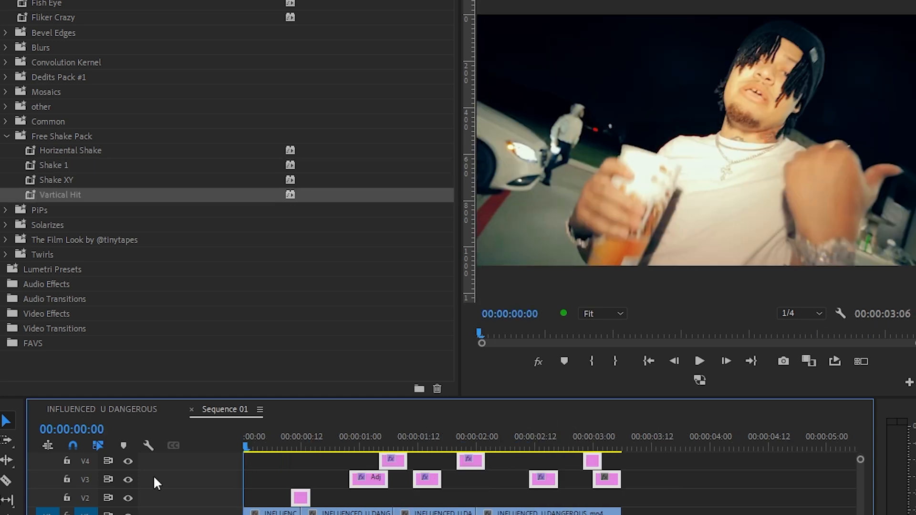
pyautogui.click(698, 361)
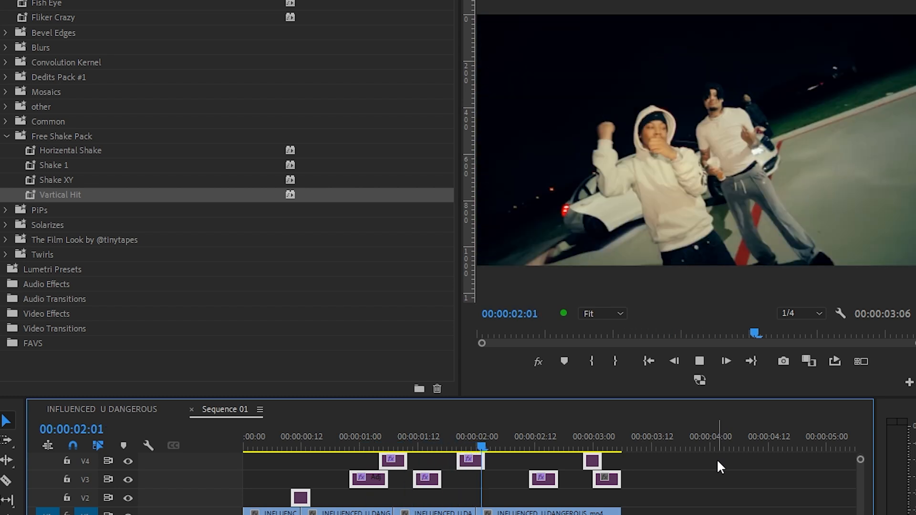
pyautogui.click(726, 361)
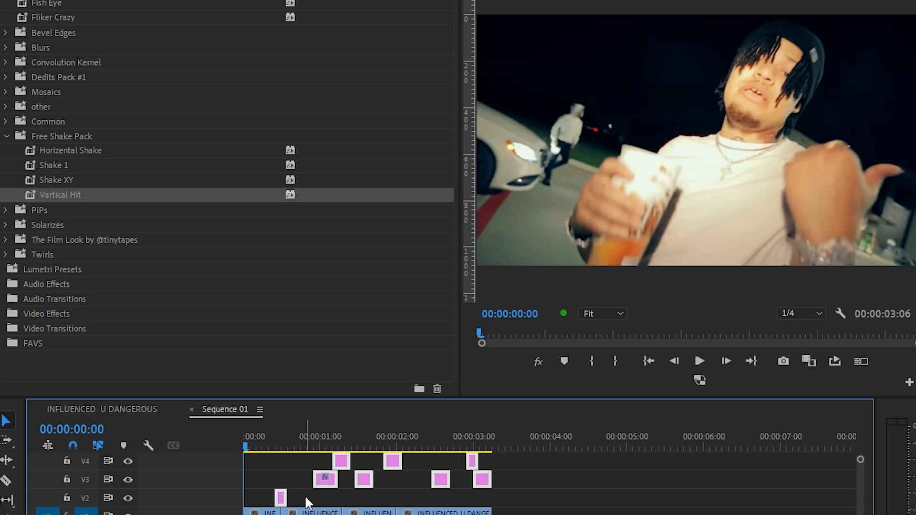
pyautogui.click(699, 361)
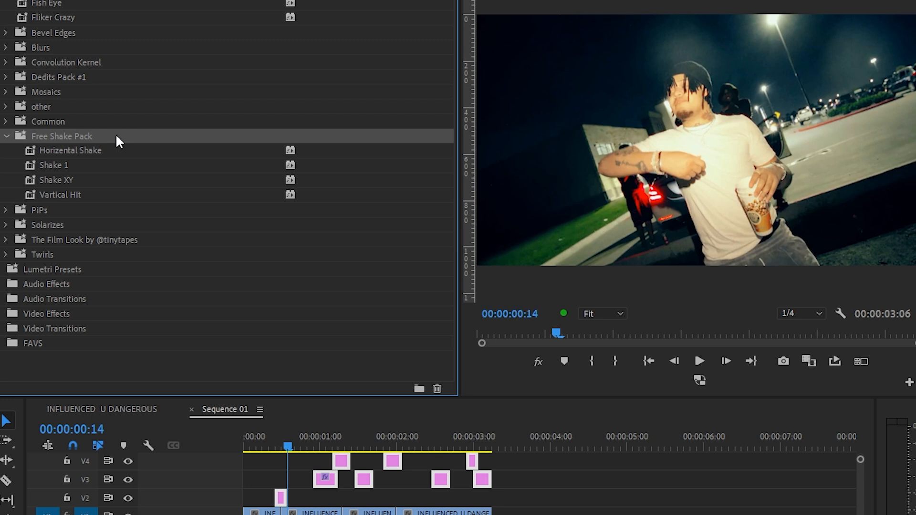
pyautogui.moveTo(98, 113)
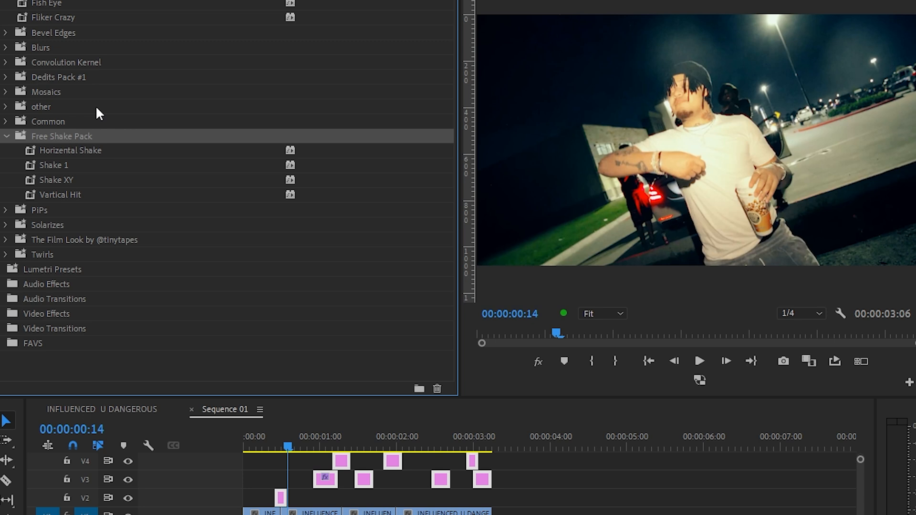
pyautogui.moveTo(99, 114)
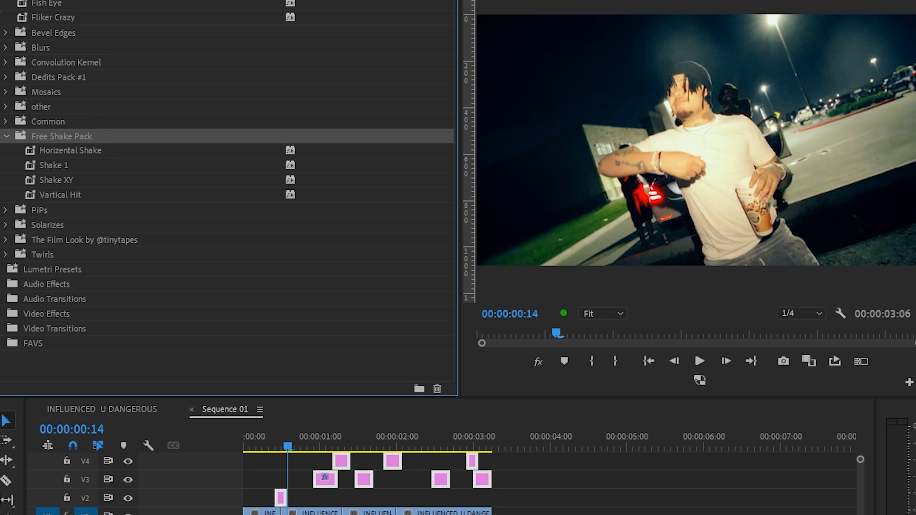